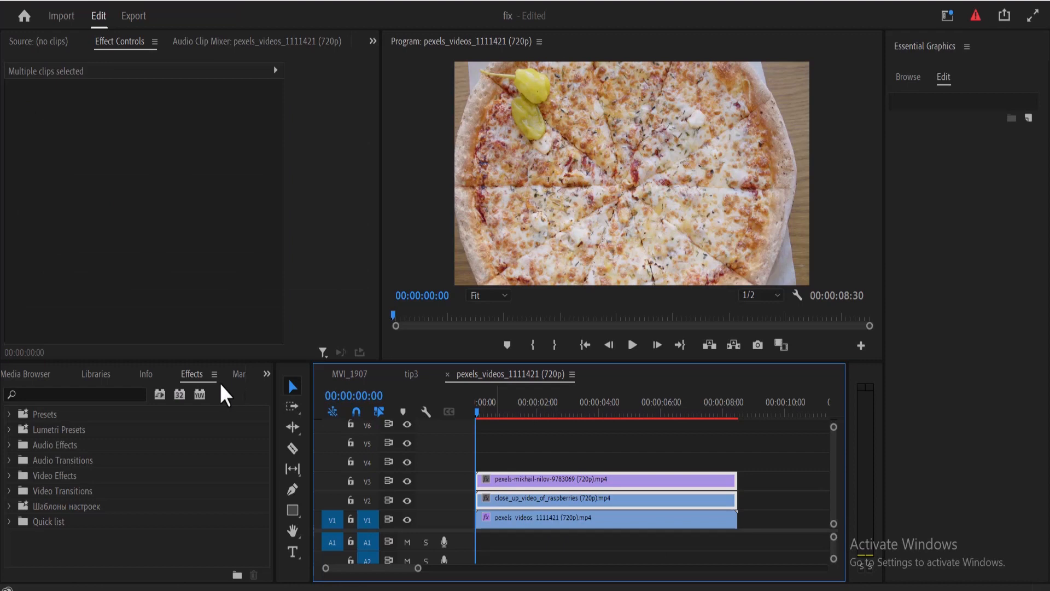
Find the Radial Wipe effect by searching 'radi' and apply it to the V2 and V3 clips.
{"action": "type", "text": "radial"}
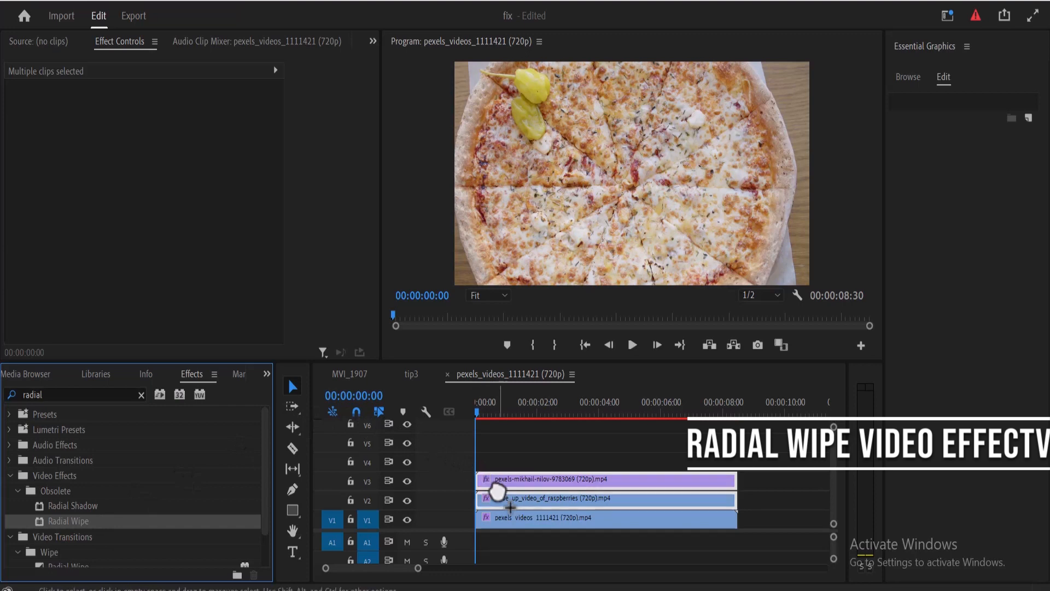
Set the pizza clip's Radial Wipe to 50% completion and reposition it over the raspberries.
{"action": "left_click", "coordinate": [603, 479]}
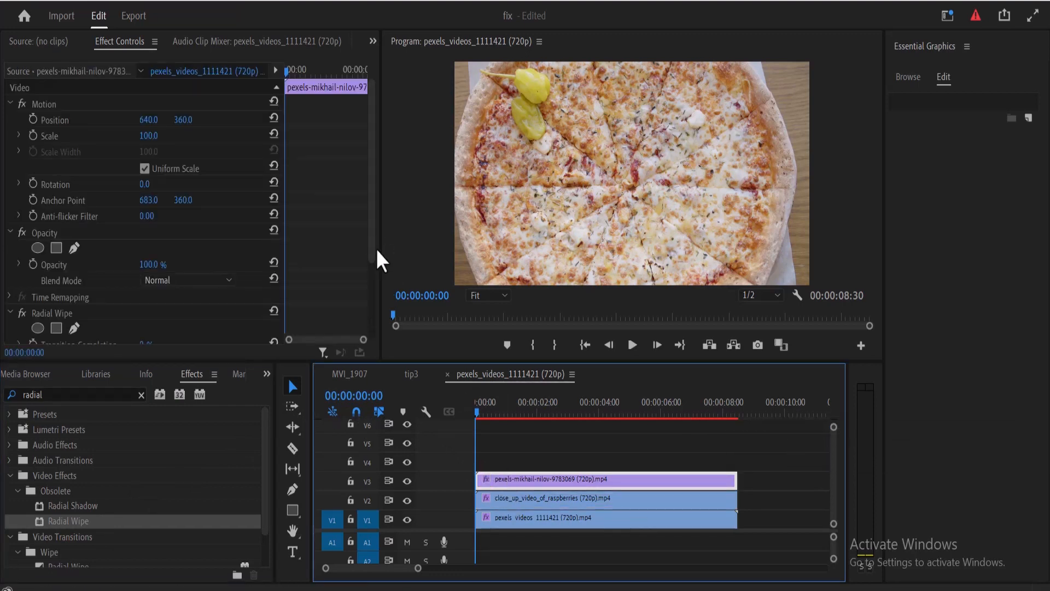
{"action": "scroll", "scroll_direction": "down", "scroll_amount": 3}
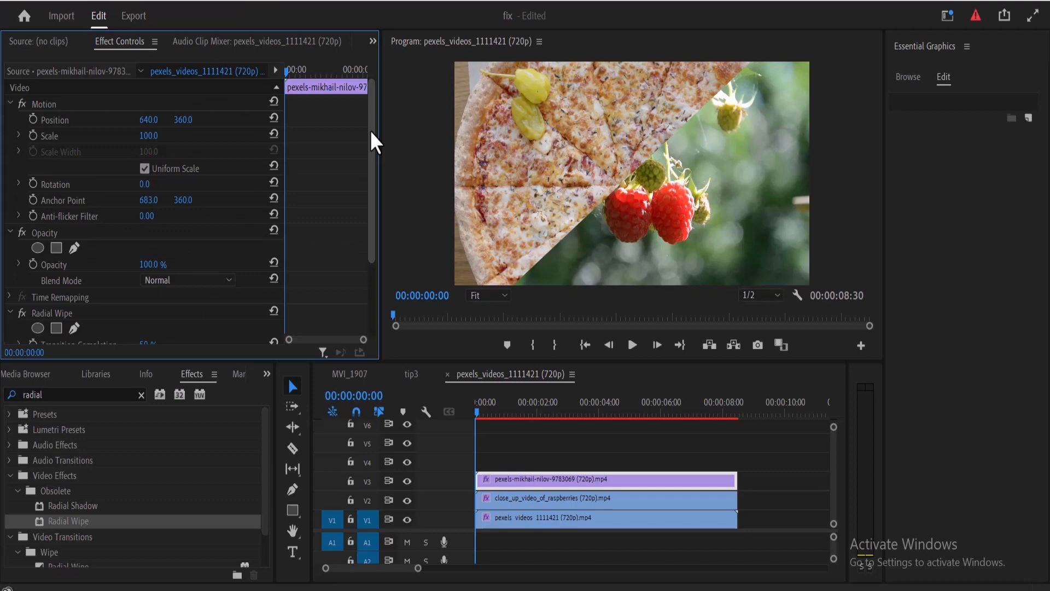
{"action": "left_click", "coordinate": [44, 104]}
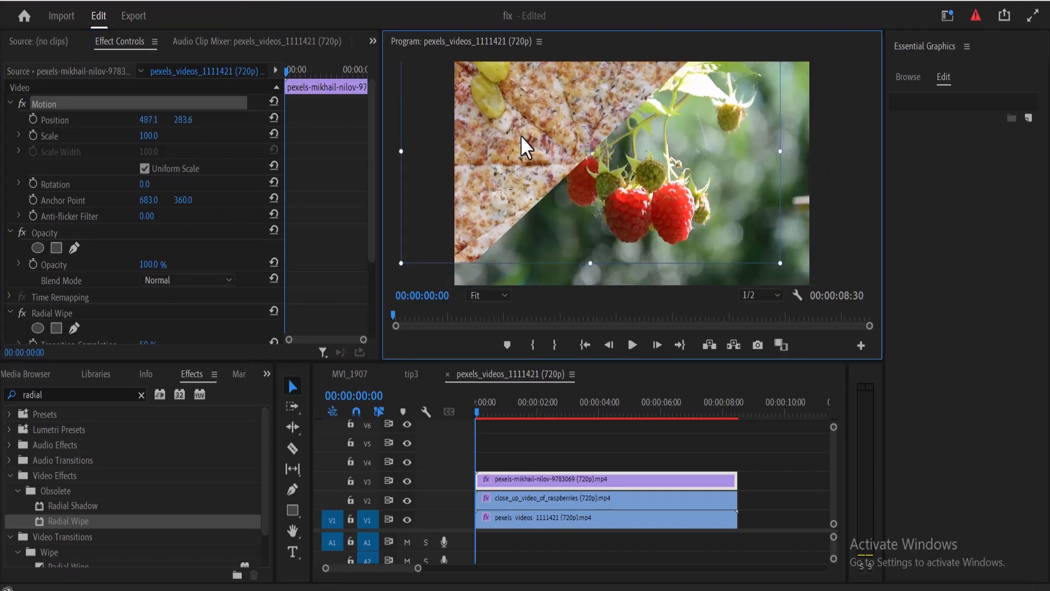
{"action": "left_click", "coordinate": [603, 499]}
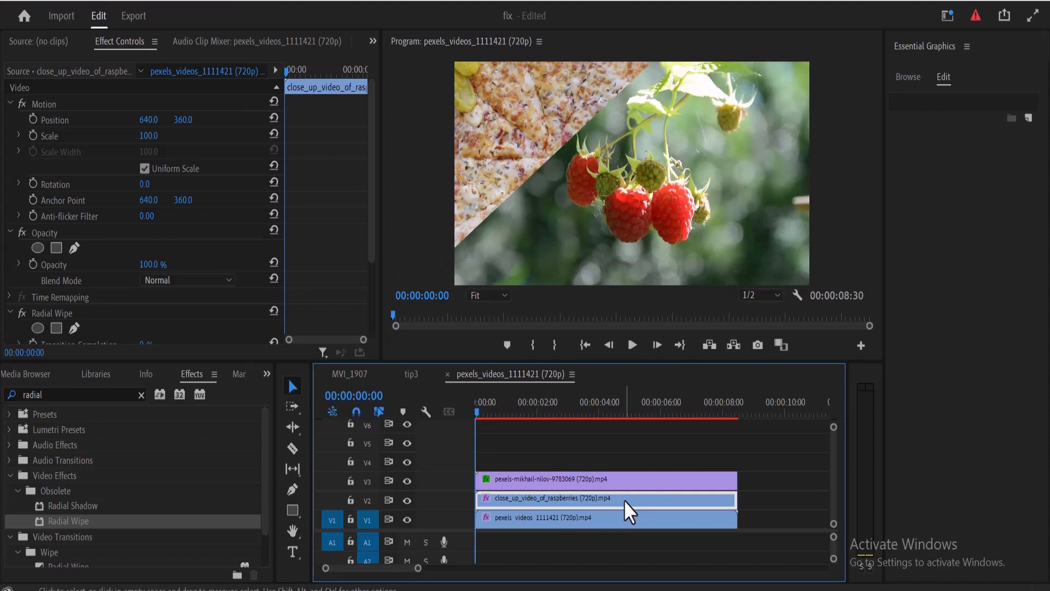
Set the raspberry clip's Radial Wipe Start Angle to 230° and shift it to reveal grilled meat.
{"action": "scroll", "scroll_direction": "down", "scroll_amount": 3}
{"action": "type", "text": "50"}
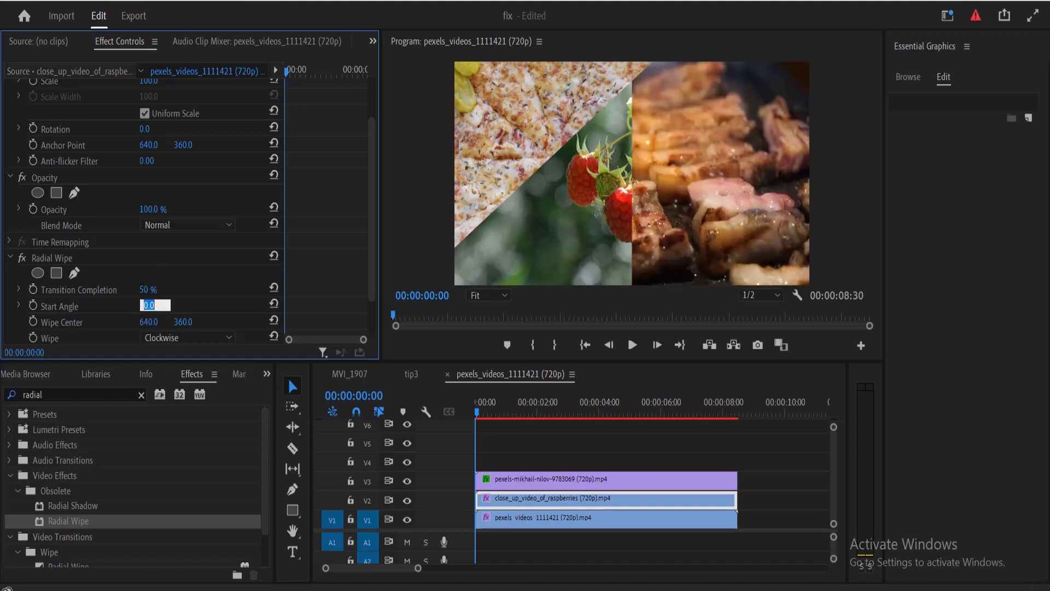
{"action": "type", "text": "230"}
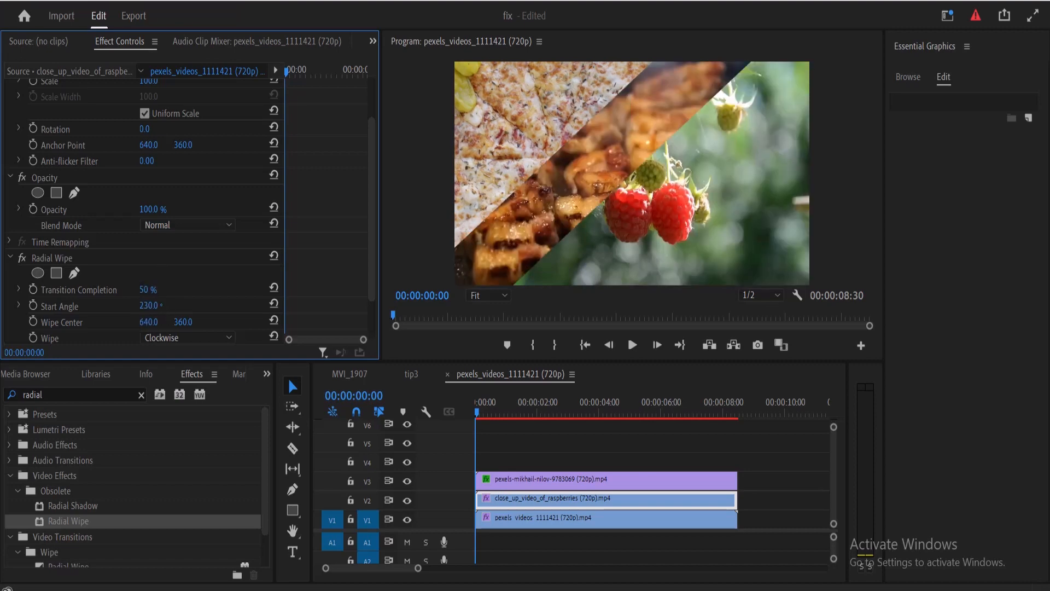
{"action": "scroll", "scroll_direction": "up", "scroll_amount": 3}
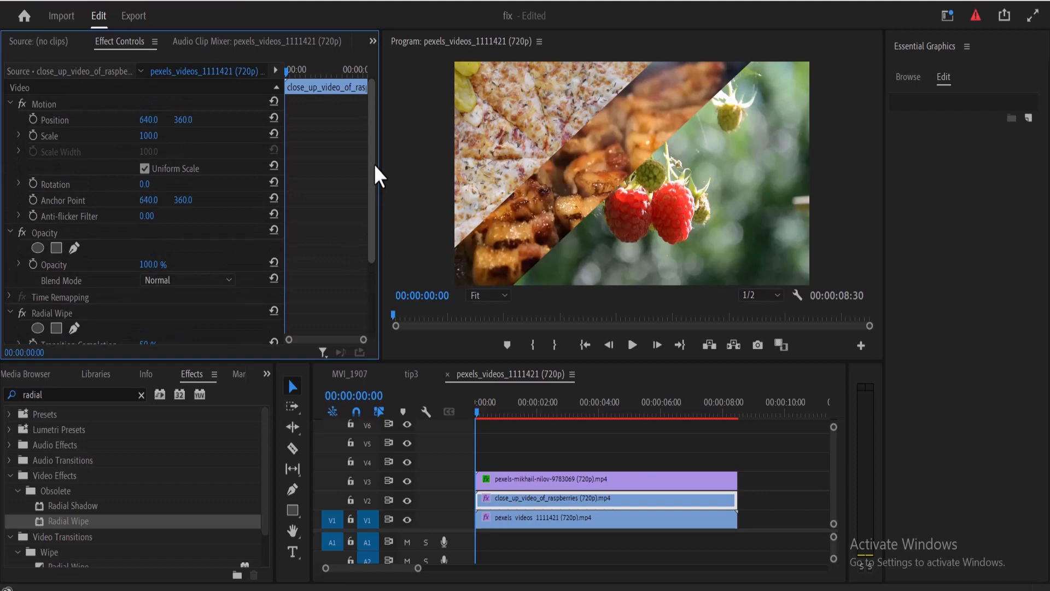
{"action": "left_click", "coordinate": [44, 103]}
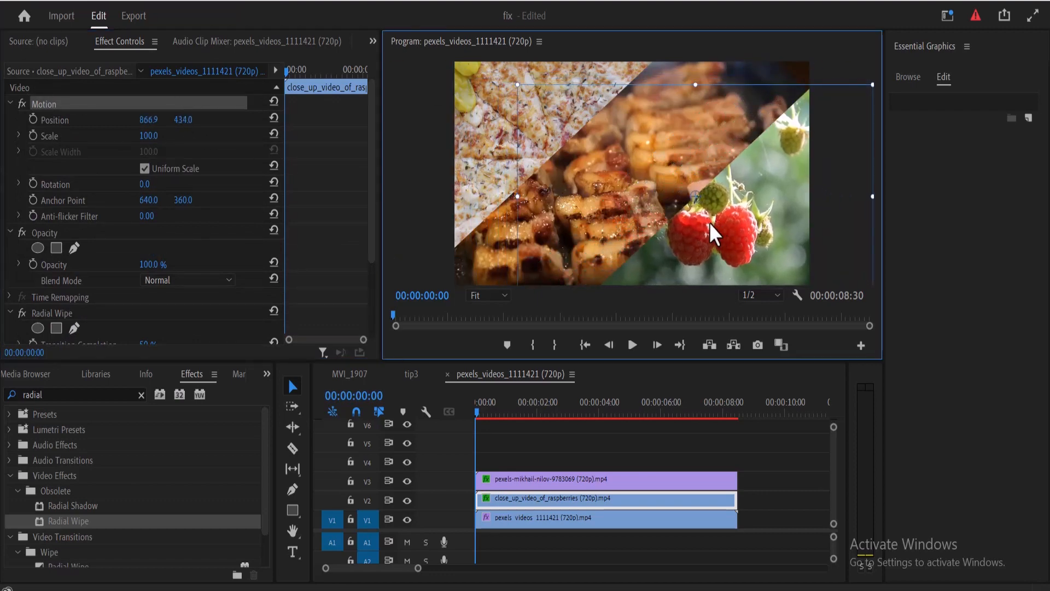
{"action": "mouse_move", "coordinate": [405, 379]}
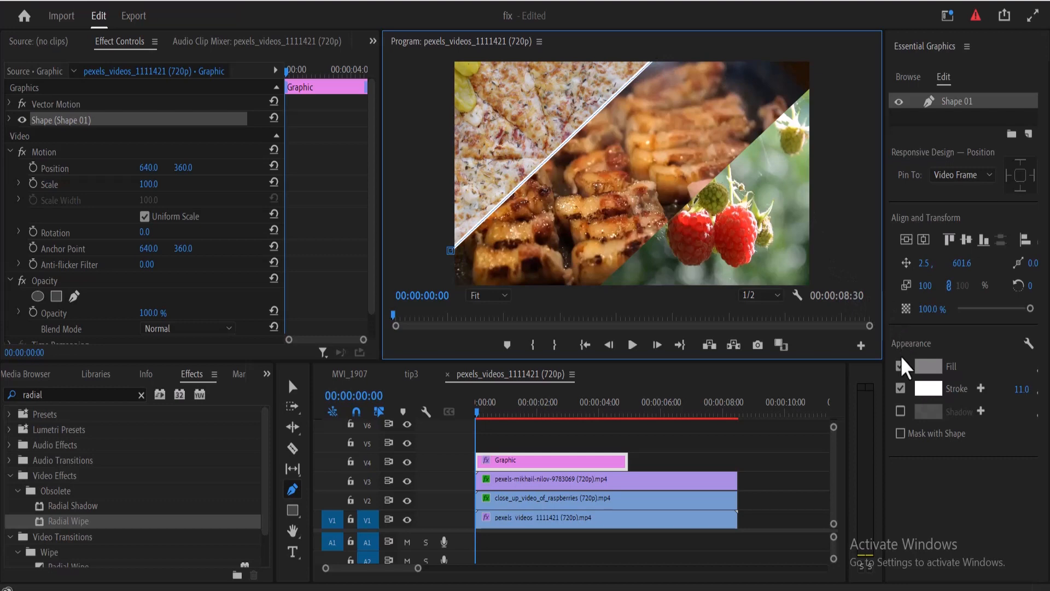
Draw a white 11-width stroked line along the pizza and grilled meat diagonal.
{"action": "left_click", "coordinate": [900, 365]}
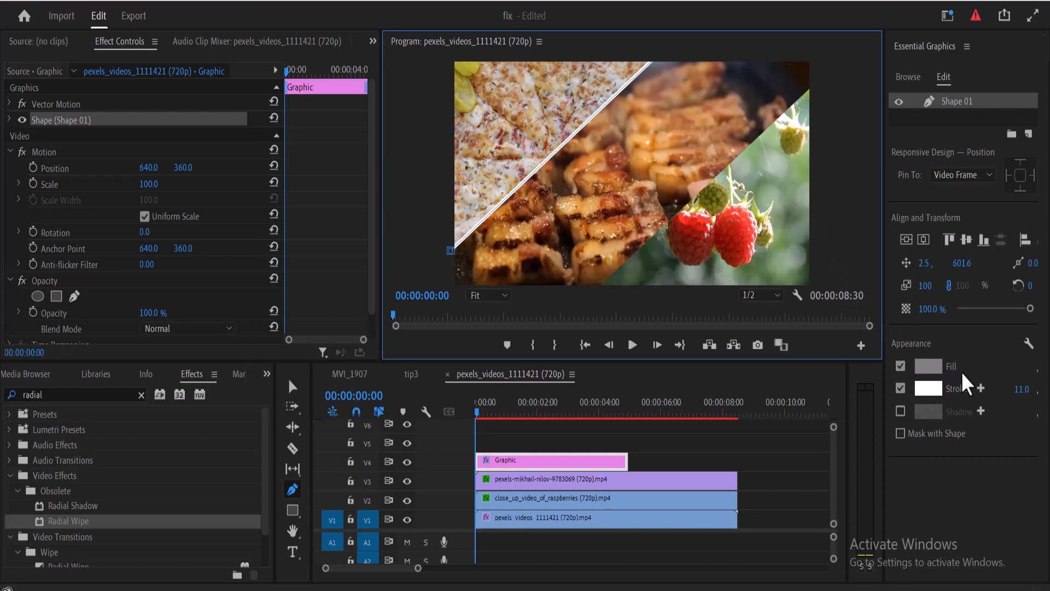
{"action": "mouse_move", "coordinate": [1026, 389]}
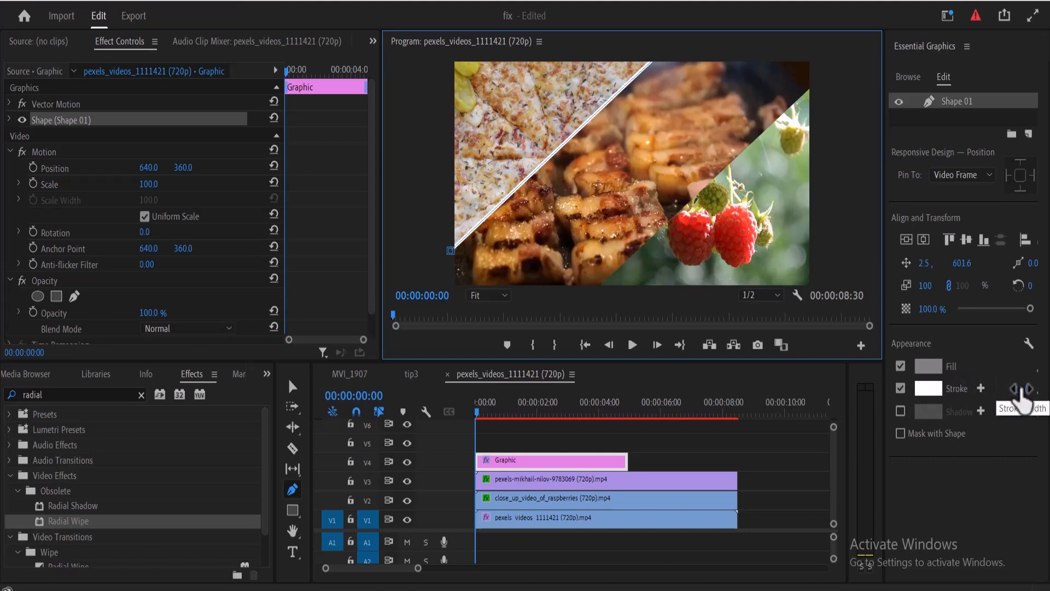